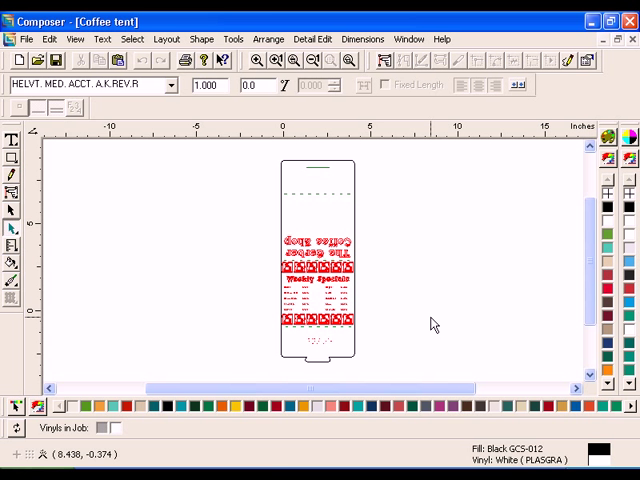
# - Start File > Import to bring an outside vector graphic into the tent card
pyautogui.click(24, 40)
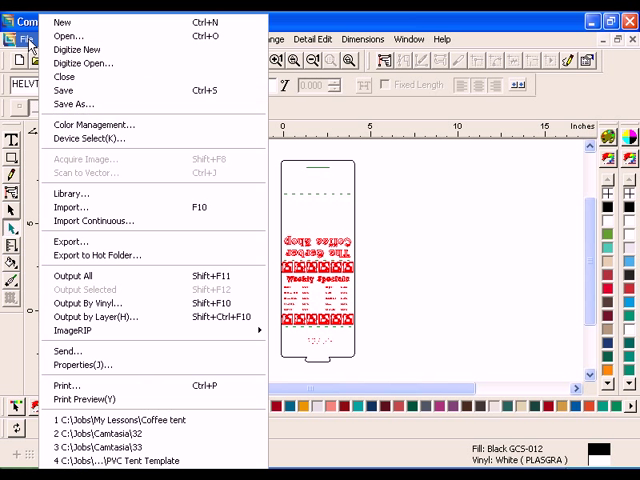
pyautogui.moveTo(72, 208)
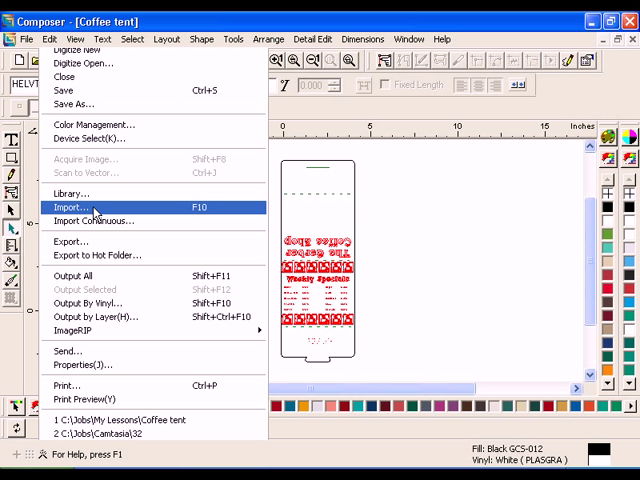
pyautogui.click(72, 208)
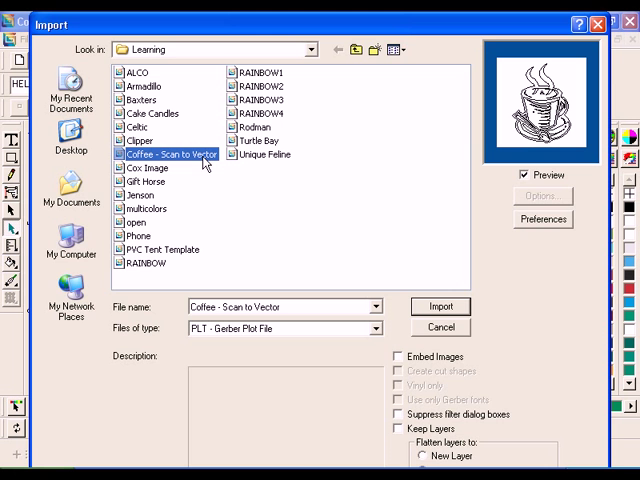
# - Import the coffee cup graphic and drag it to the right of the tent card
pyautogui.click(440, 306)
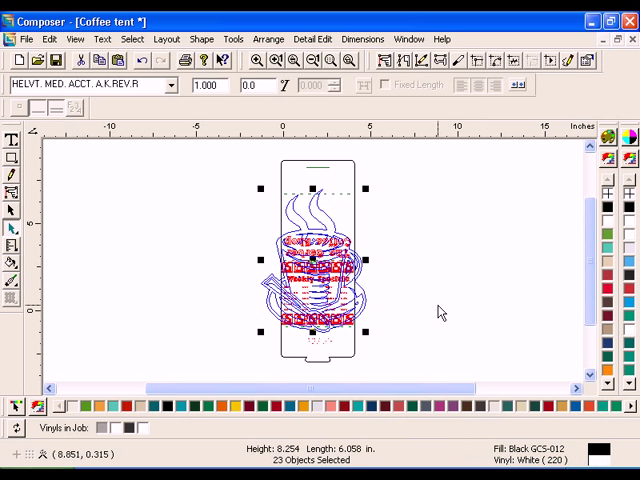
pyautogui.moveTo(380, 196); pyautogui.dragTo(490, 344)
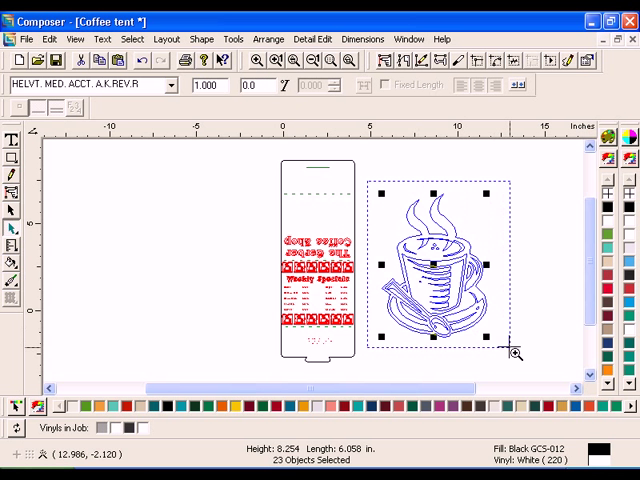
pyautogui.click(202, 40)
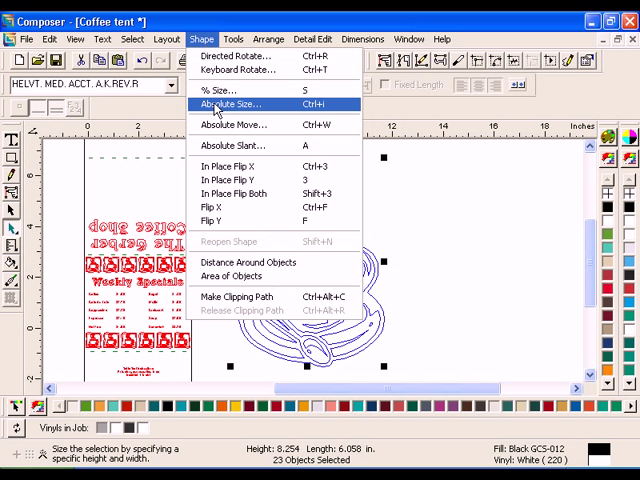
# - Give the cup an absolute non-uniform size of 2.400 high by 1.800 long
pyautogui.click(234, 104)
pyautogui.write('1.8')
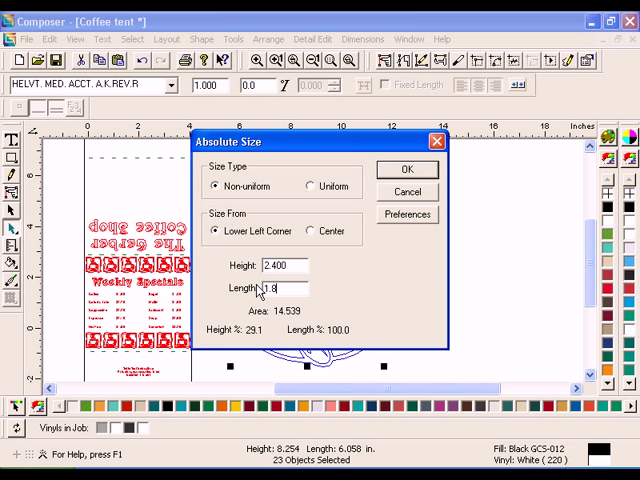
pyautogui.click(408, 168)
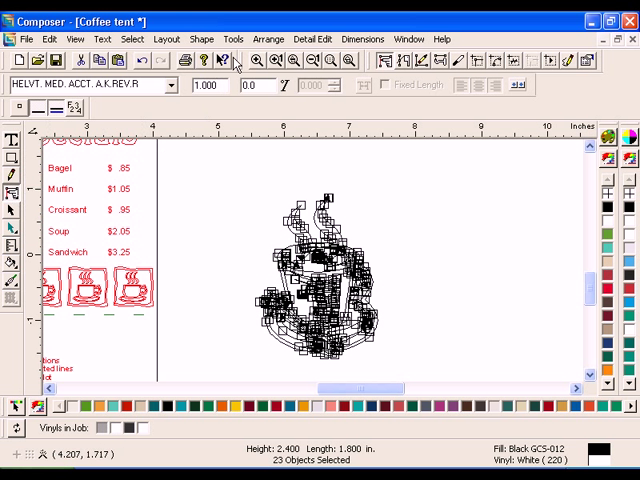
# - Thin the cup outline via Tools > Thin with the default tolerance
pyautogui.click(232, 40)
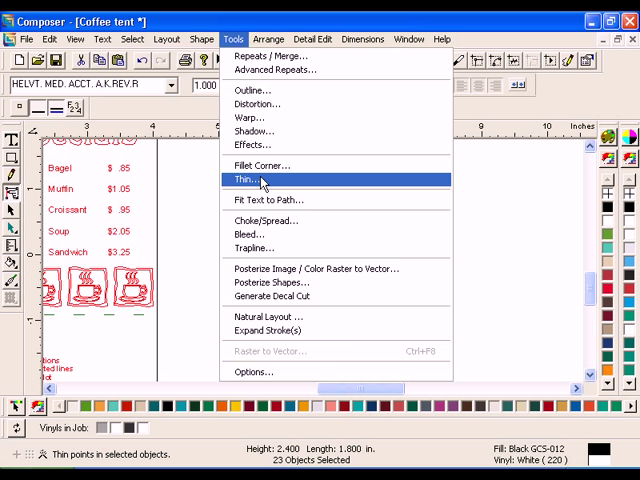
pyautogui.click(248, 180)
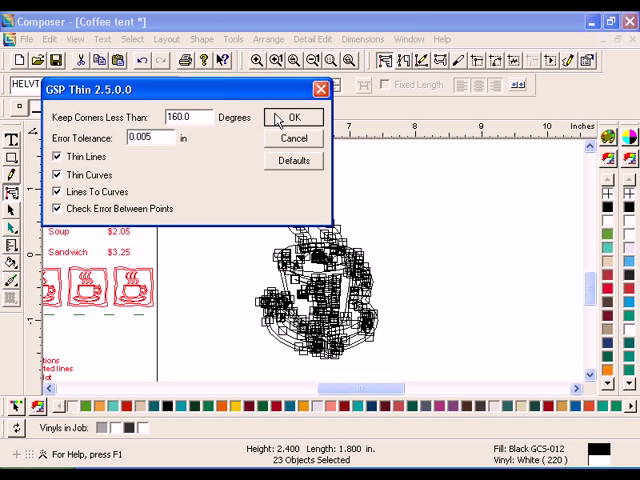
pyautogui.click(202, 40)
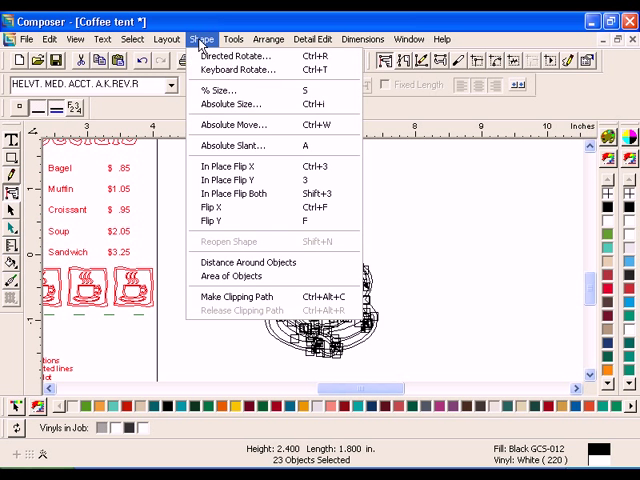